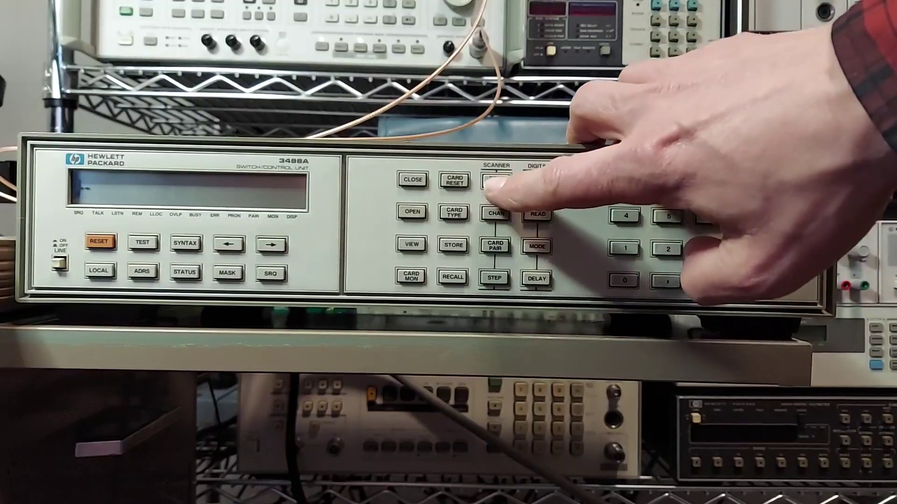
pyautogui.click(495, 181)
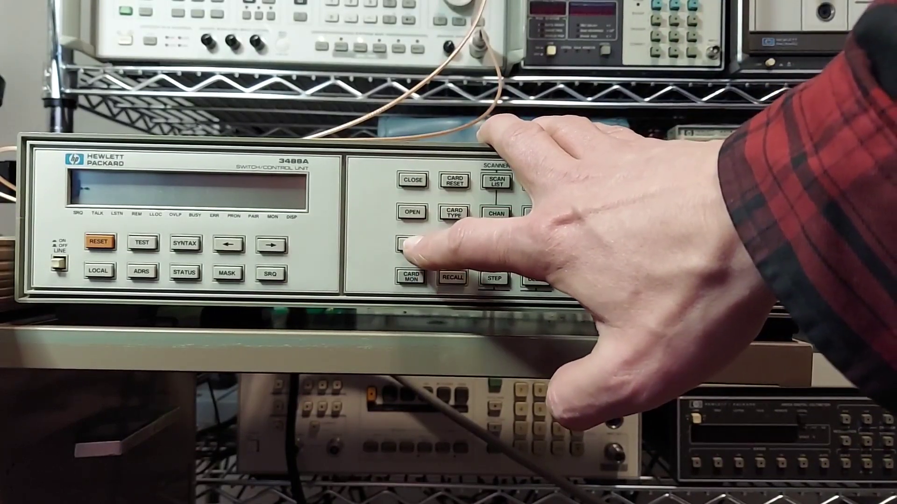
pyautogui.click(411, 245)
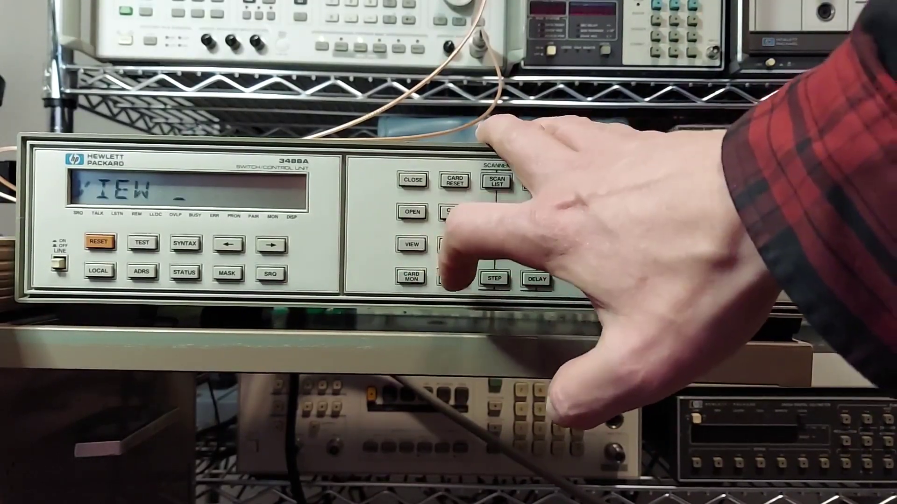